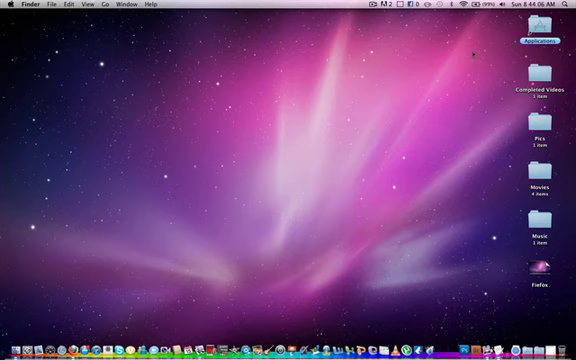
mouse_move(267, 191)
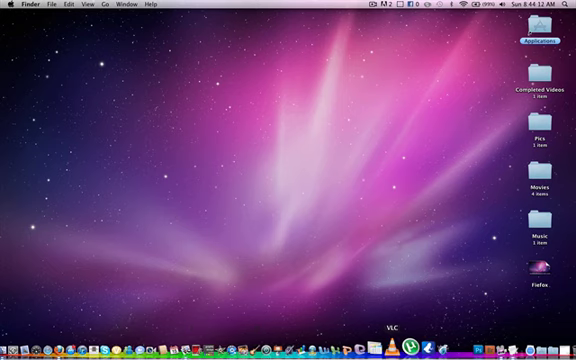
mouse_move(337, 340)
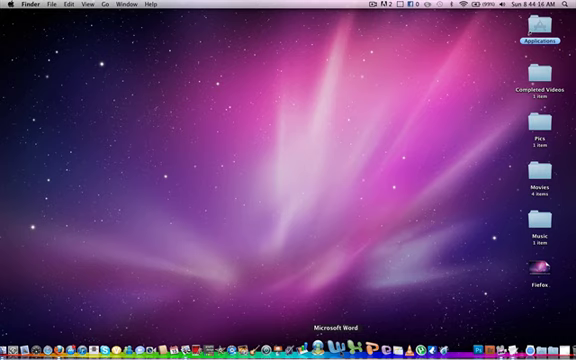
Place a Skype shortcut from the Dock on the desktop next to the Pics folder
right_click(345, 345)
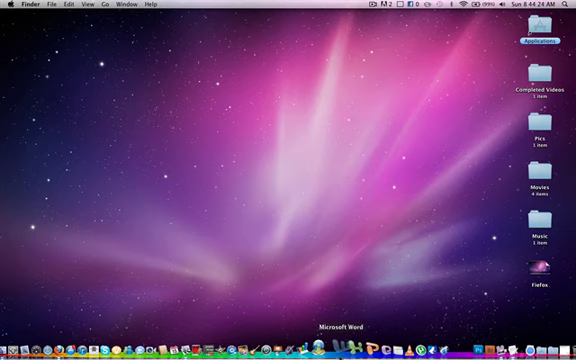
mouse_move(360, 175)
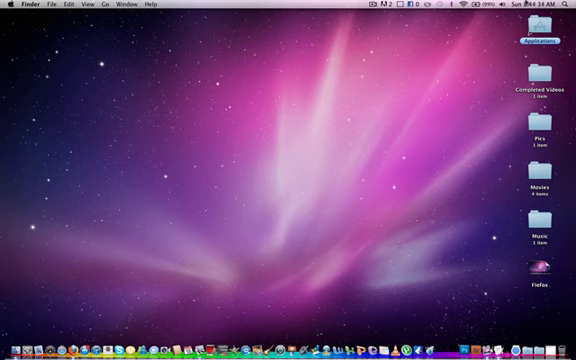
click(563, 7)
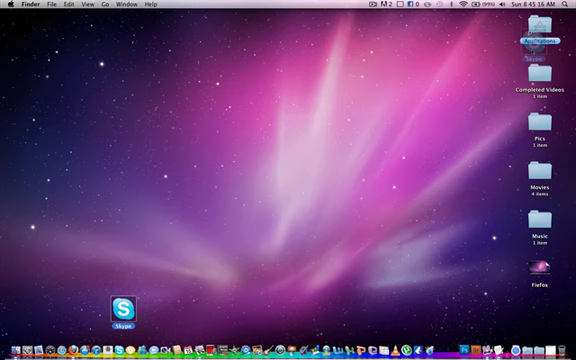
drag(115, 305, 470, 125)
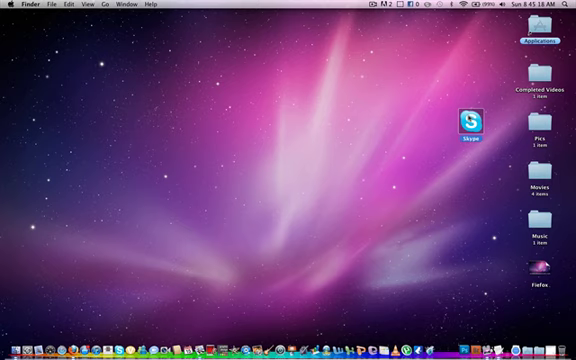